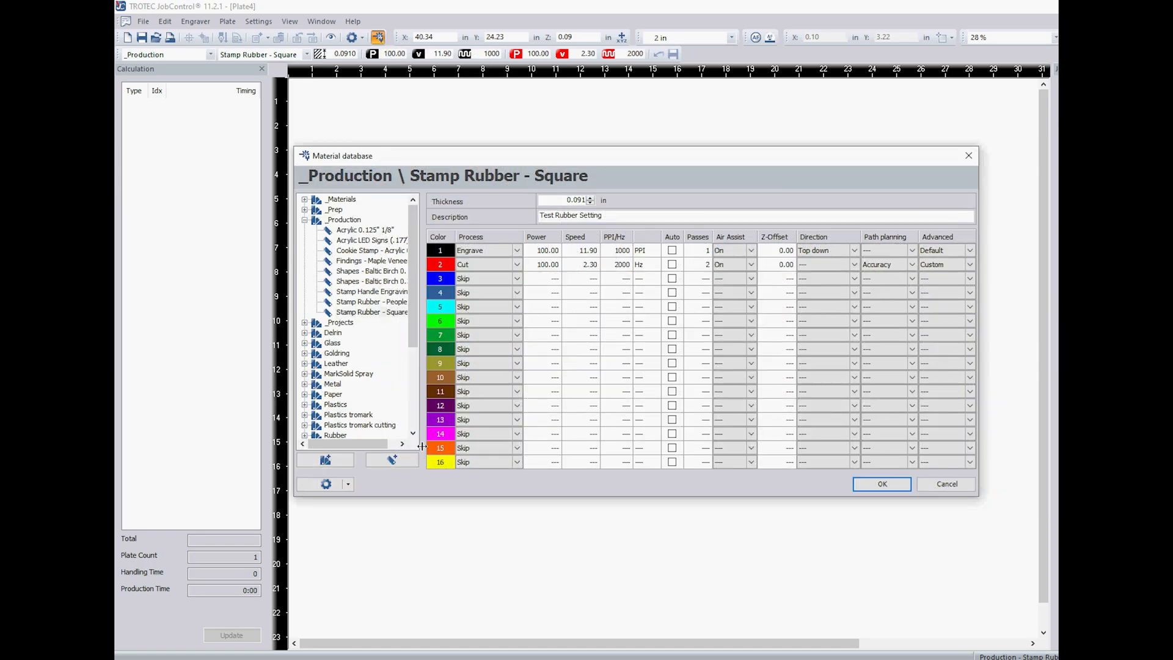
# Export the material database as the dated TrotecMaterials XML file into the backups folder
pyautogui.click(347, 484)
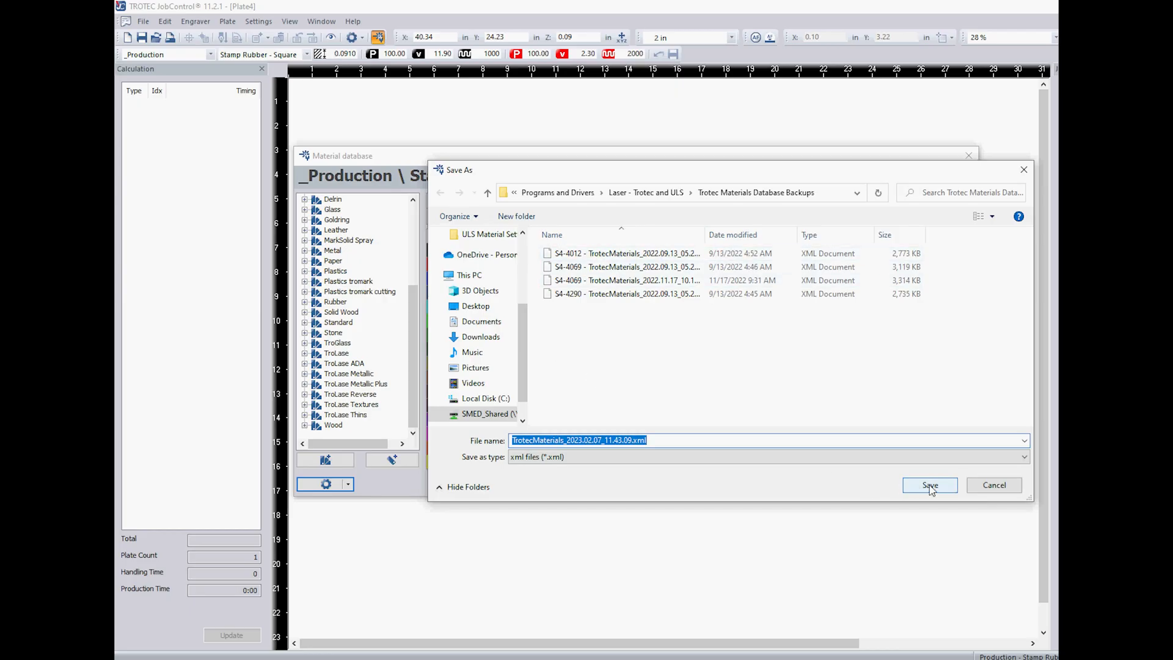
pyautogui.click(929, 485)
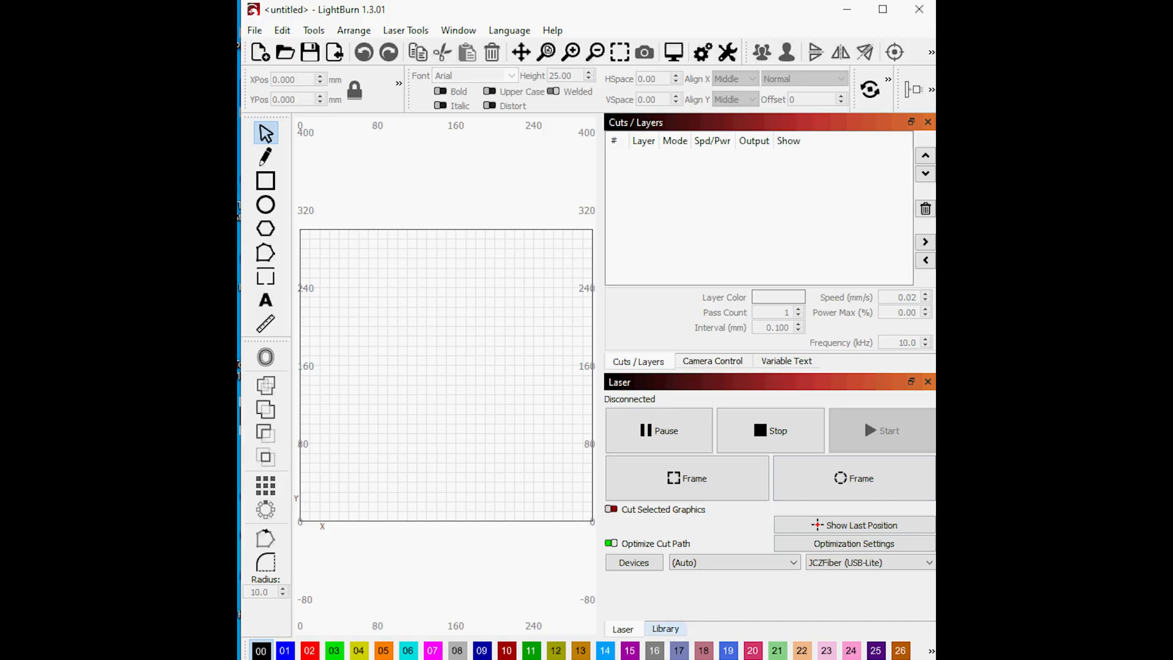
# Save the cut library over LightBurn Material Library.clb in the Laser - Fiber folder
pyautogui.click(841, 609)
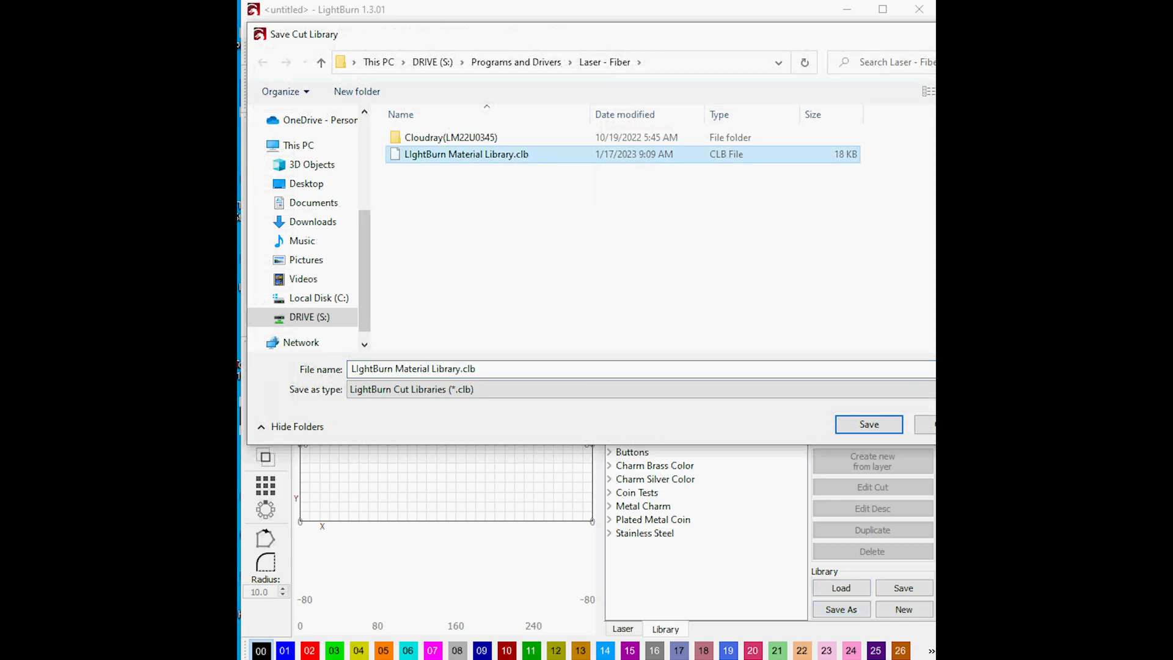
pyautogui.click(869, 424)
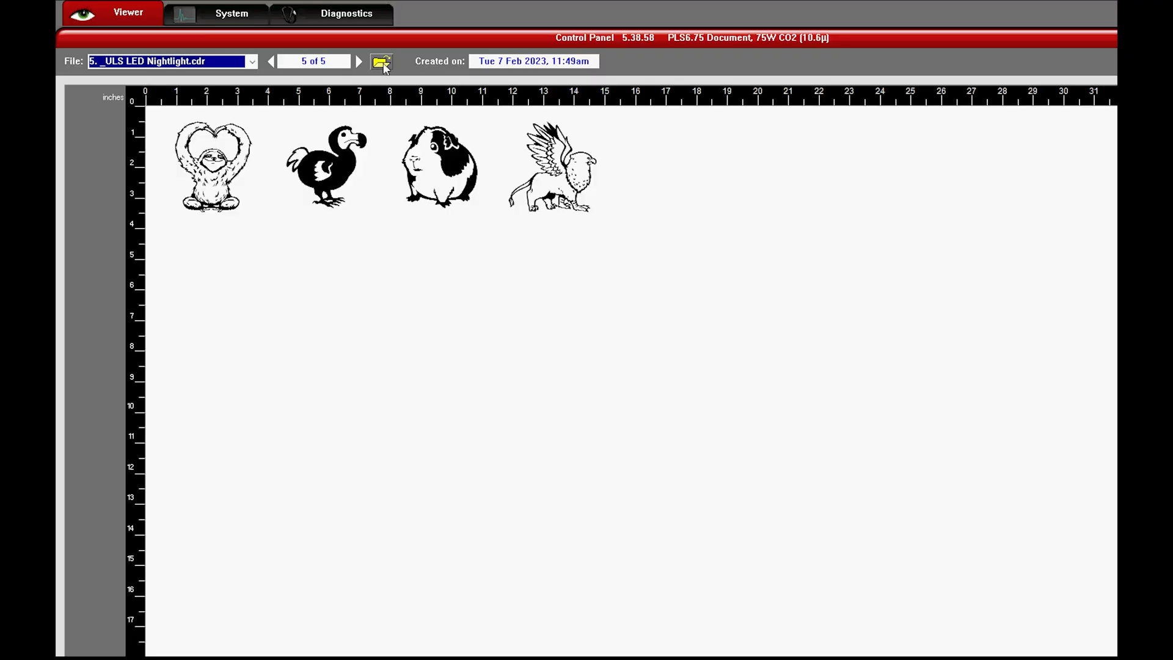
# Save the nightlight print job into Backup Settings, replacing the existing file
pyautogui.click(381, 61)
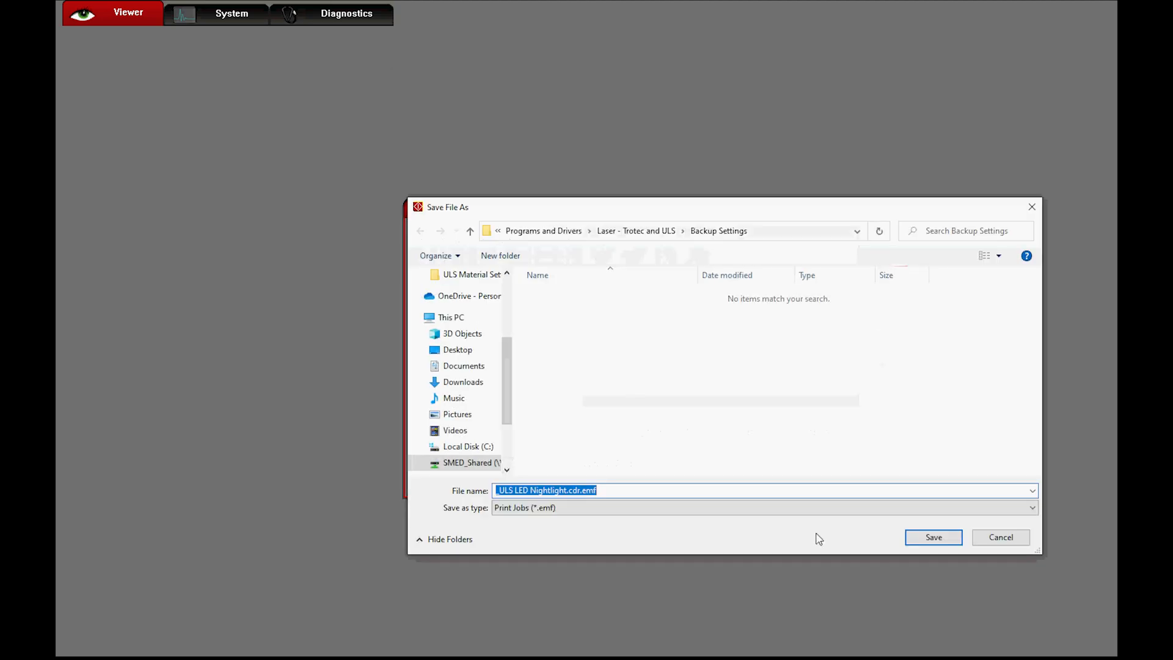
pyautogui.click(932, 536)
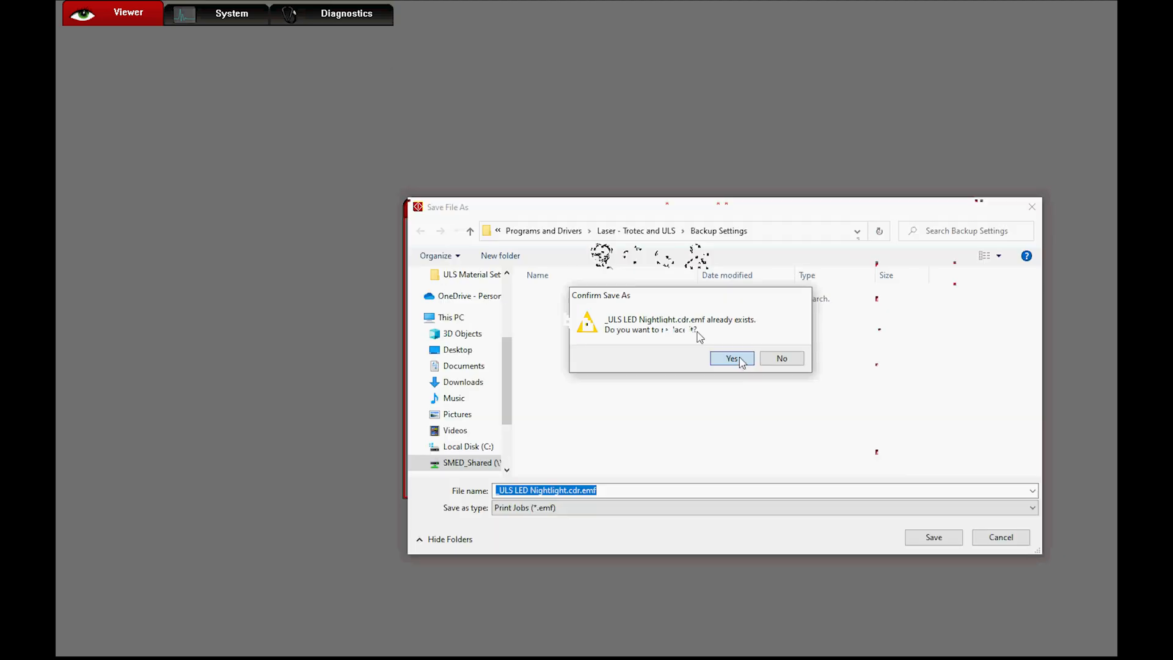
pyautogui.click(731, 358)
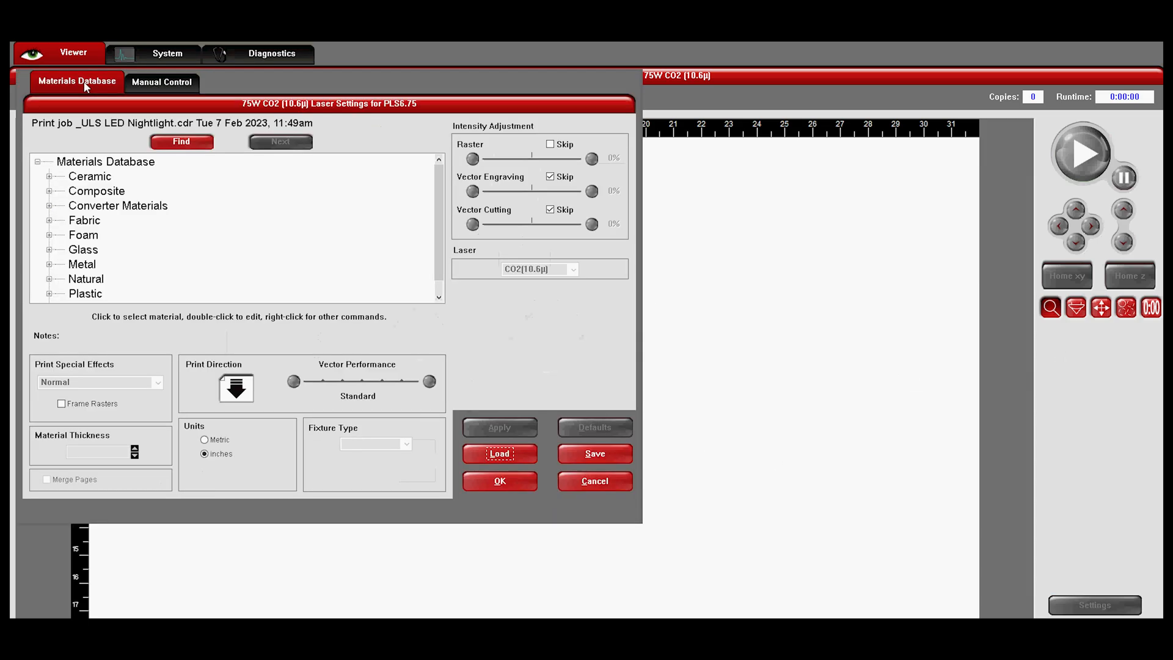
# Save the materials database settings as Materials D.las in Backup Settings
pyautogui.click(594, 453)
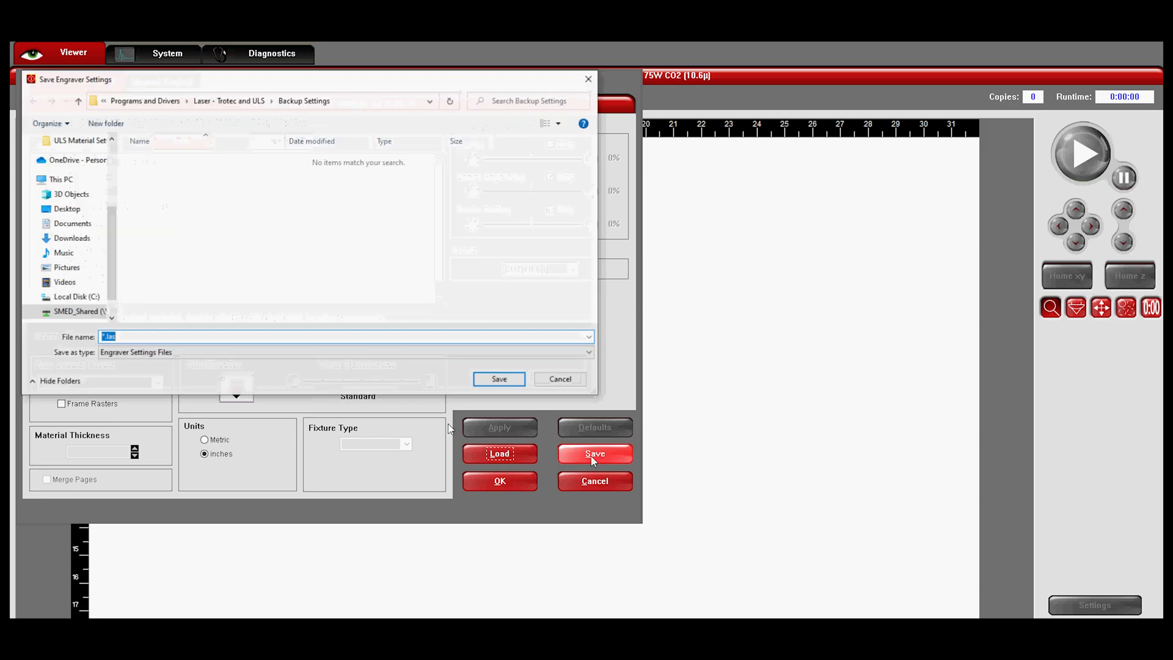
pyautogui.write('Maet')
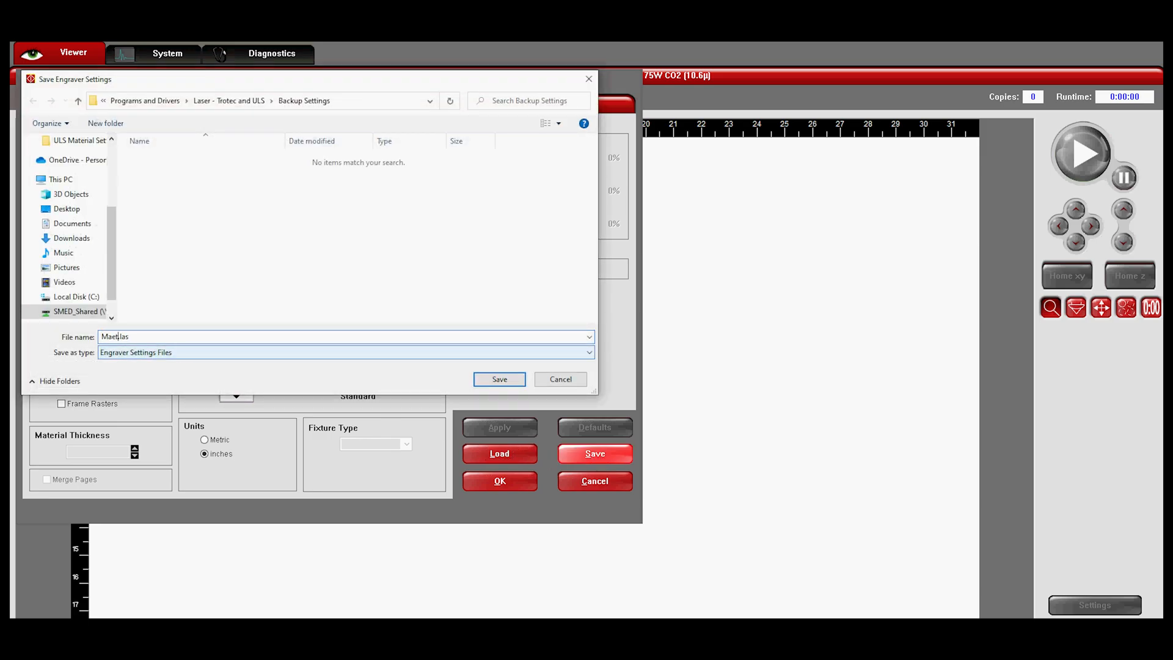
pyautogui.write('Materials D.las')
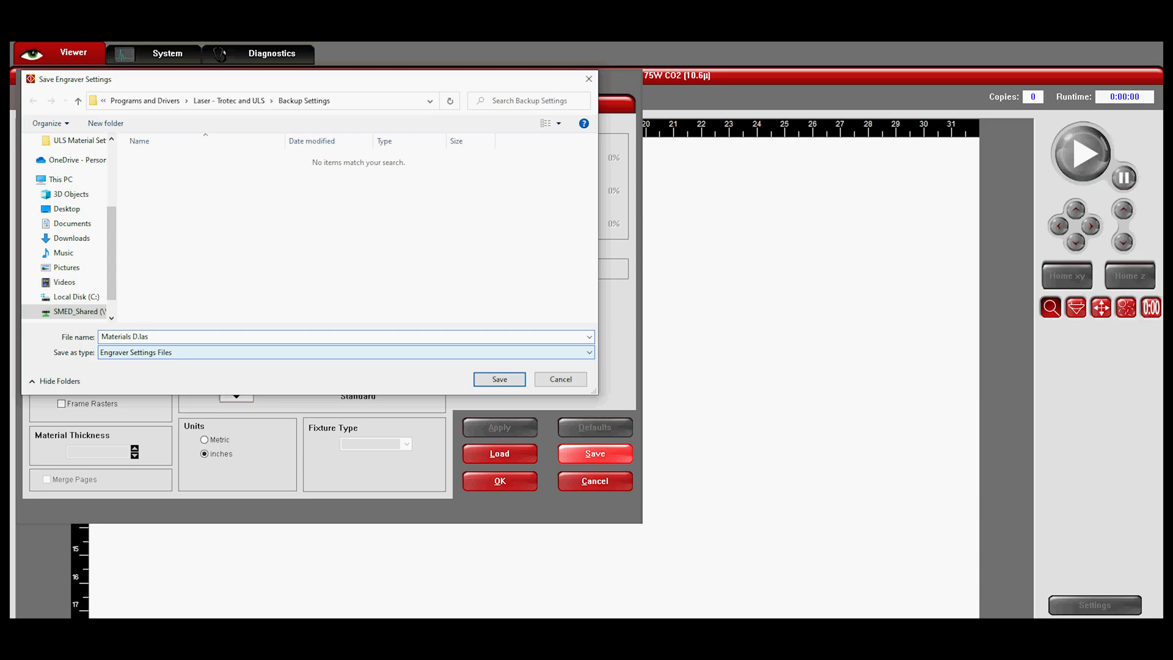
pyautogui.write('B')
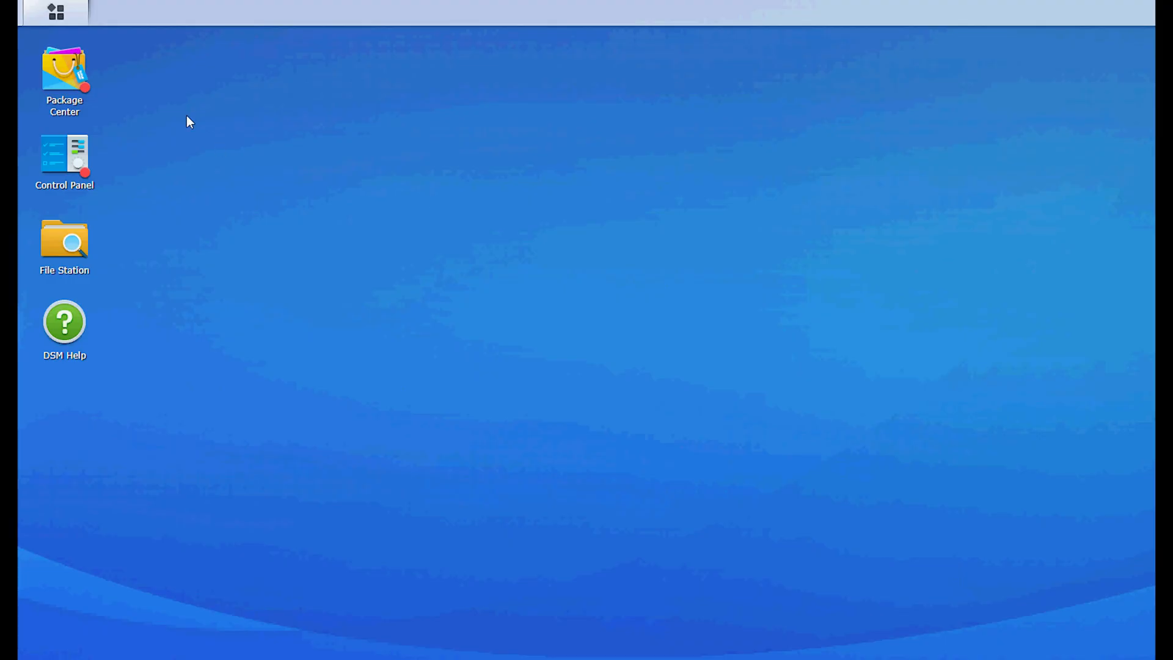
pyautogui.click(55, 12)
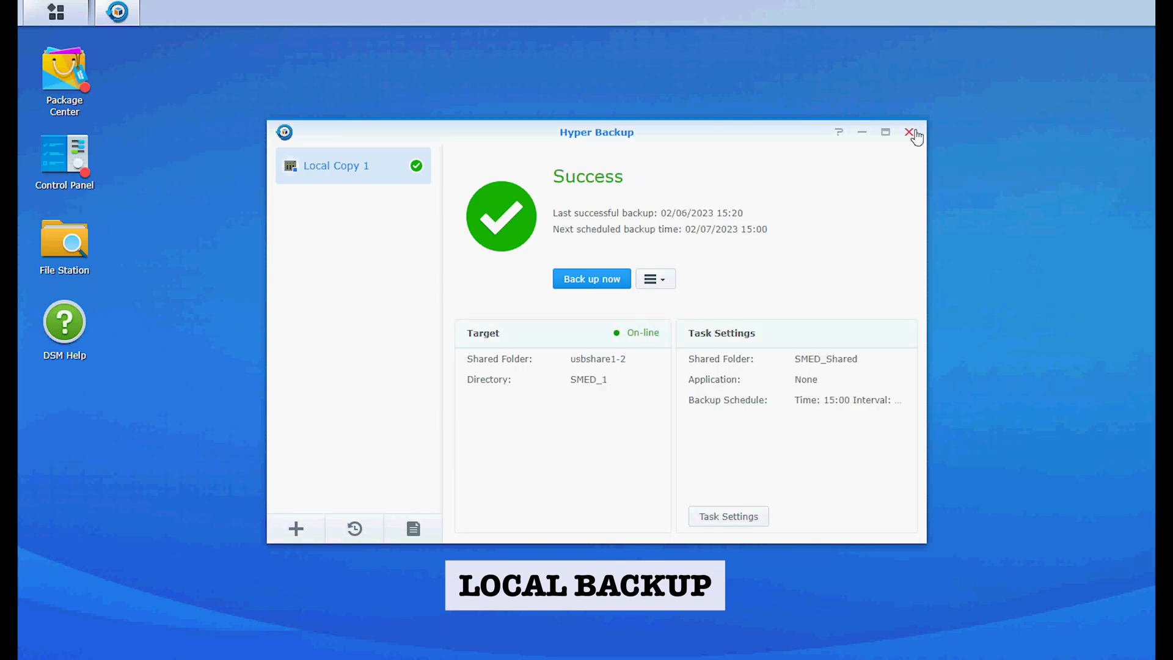
pyautogui.click(910, 134)
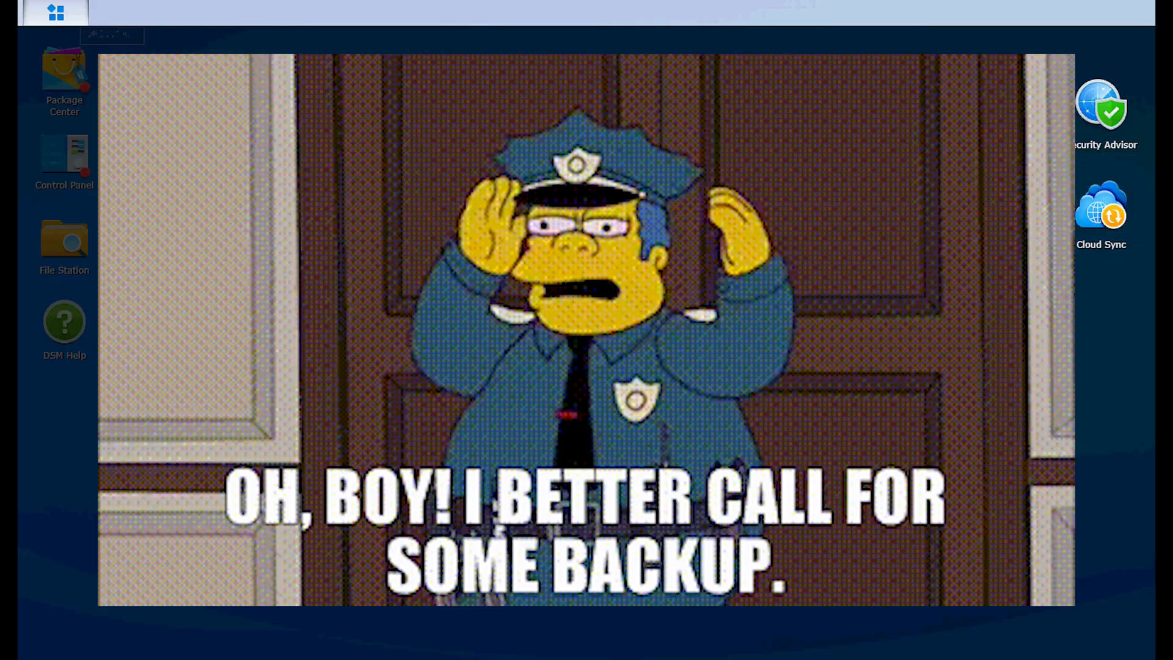
pyautogui.doubleClick(1100, 205)
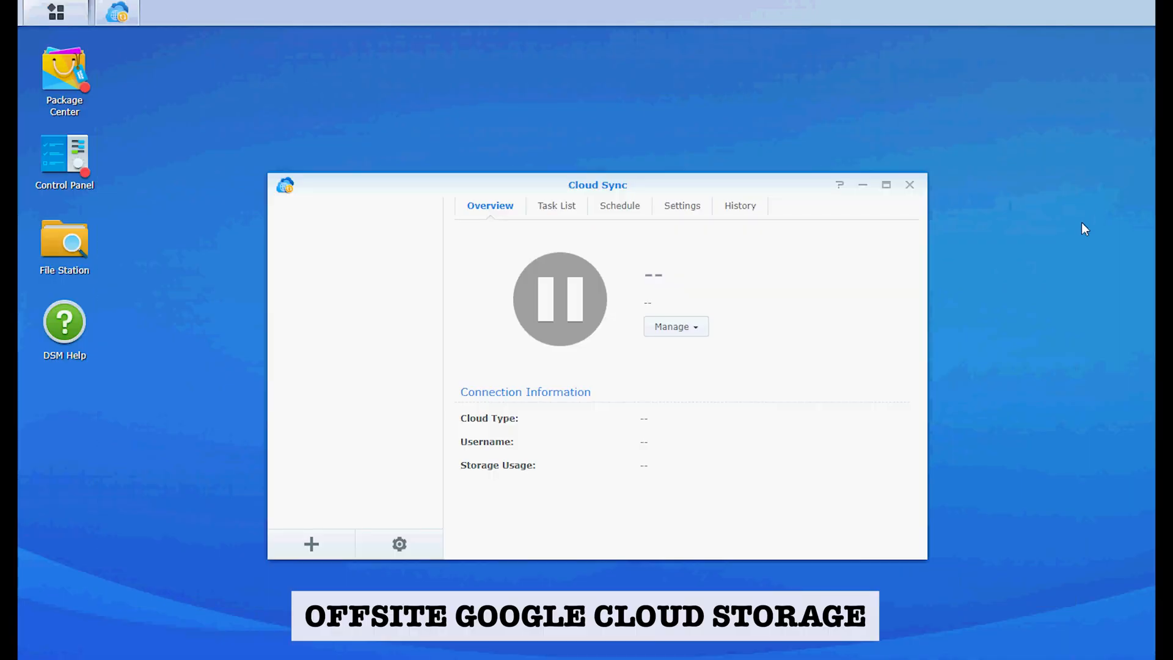
pyautogui.click(349, 266)
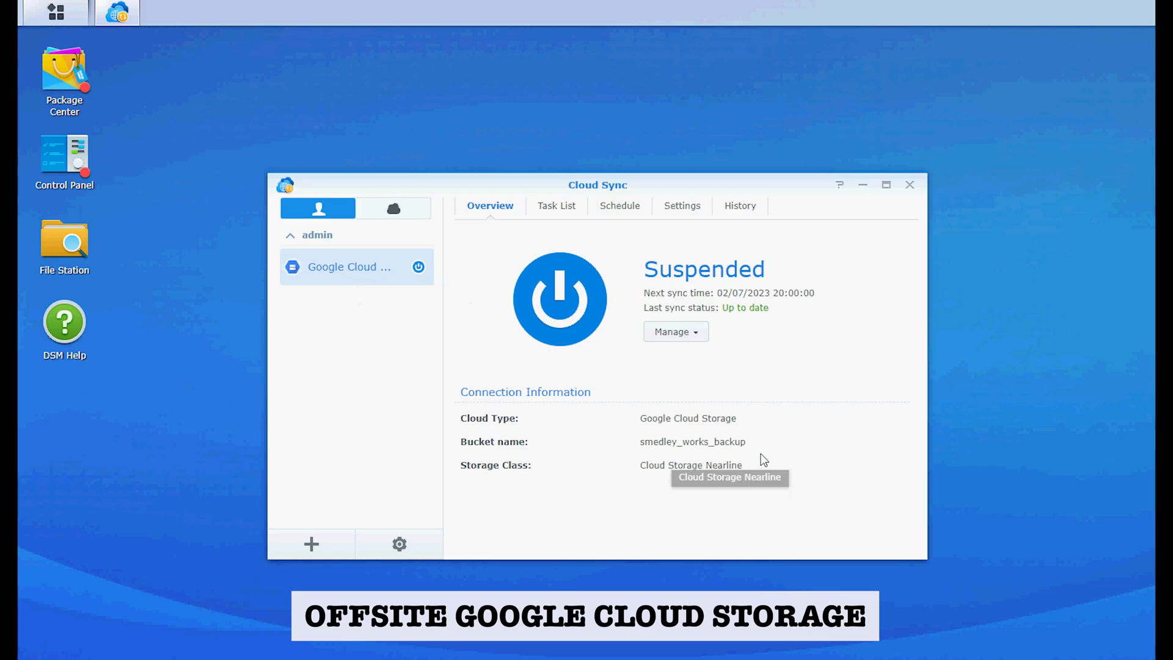
pyautogui.moveTo(664, 430)
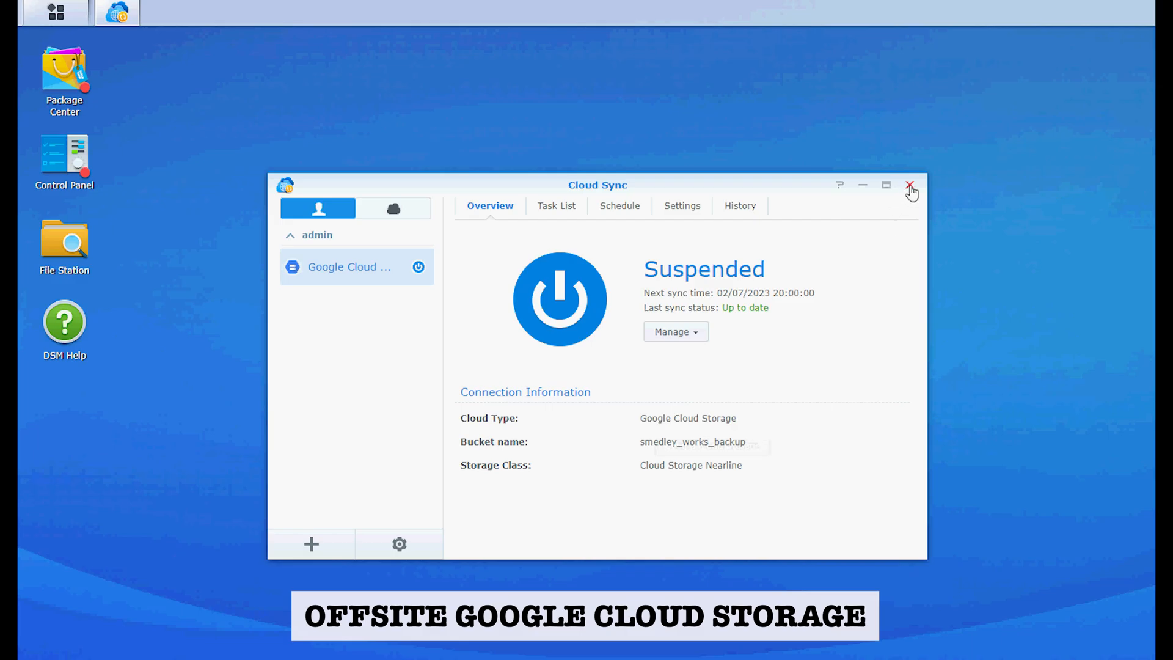
pyautogui.click(911, 184)
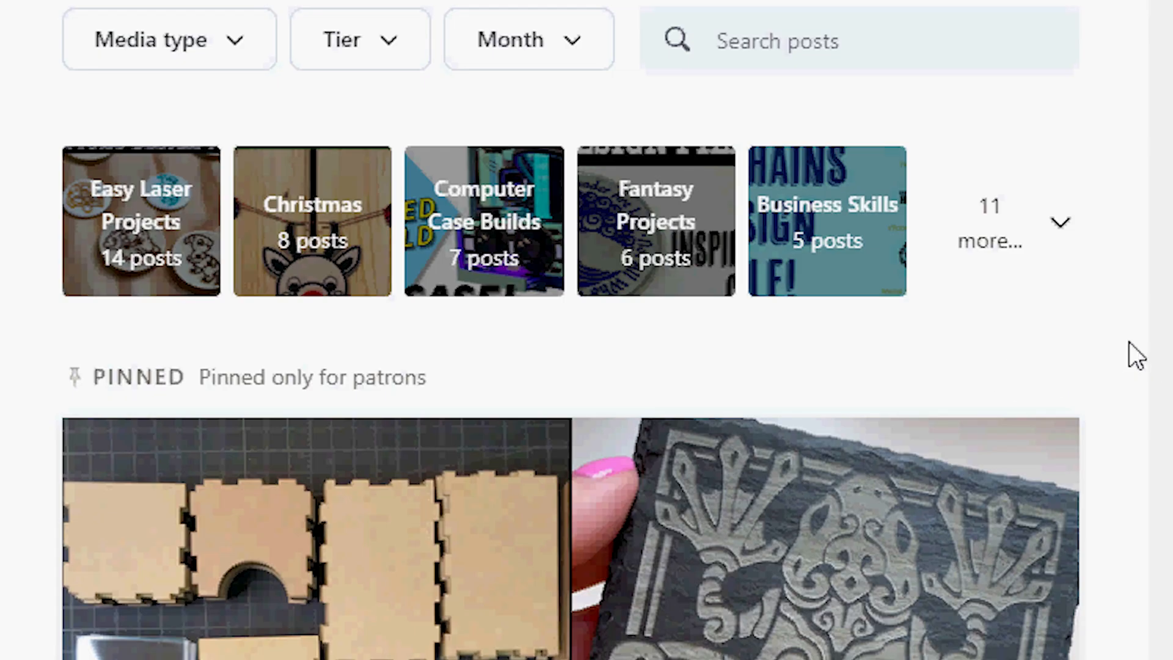
pyautogui.scroll(-3)
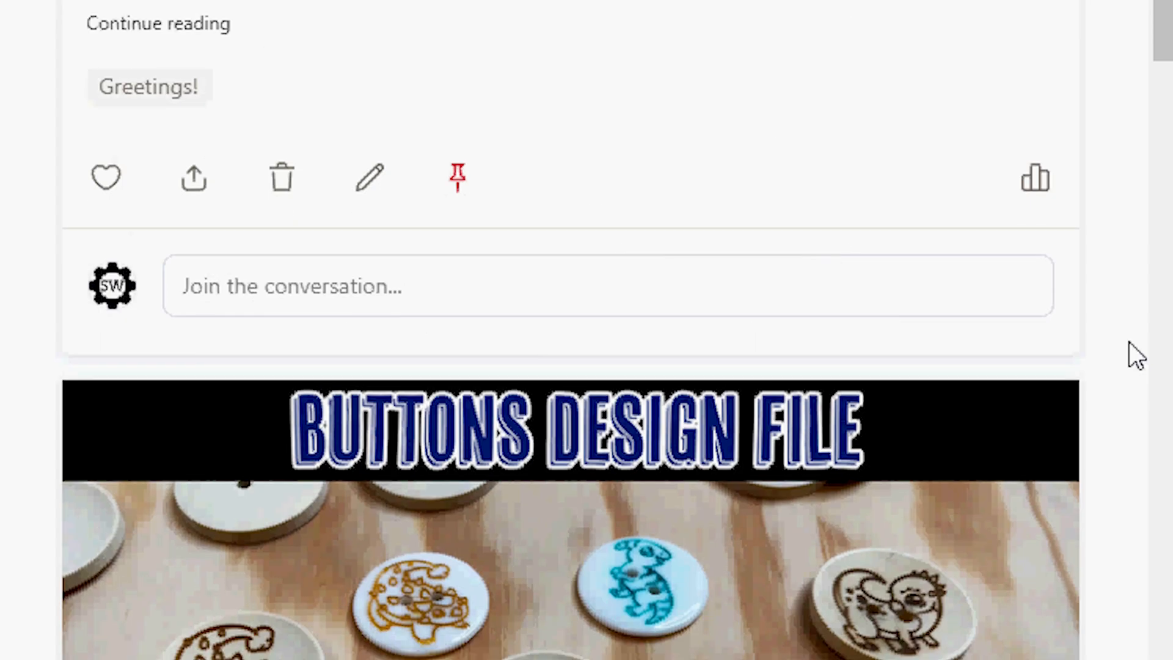
pyautogui.scroll(-3)
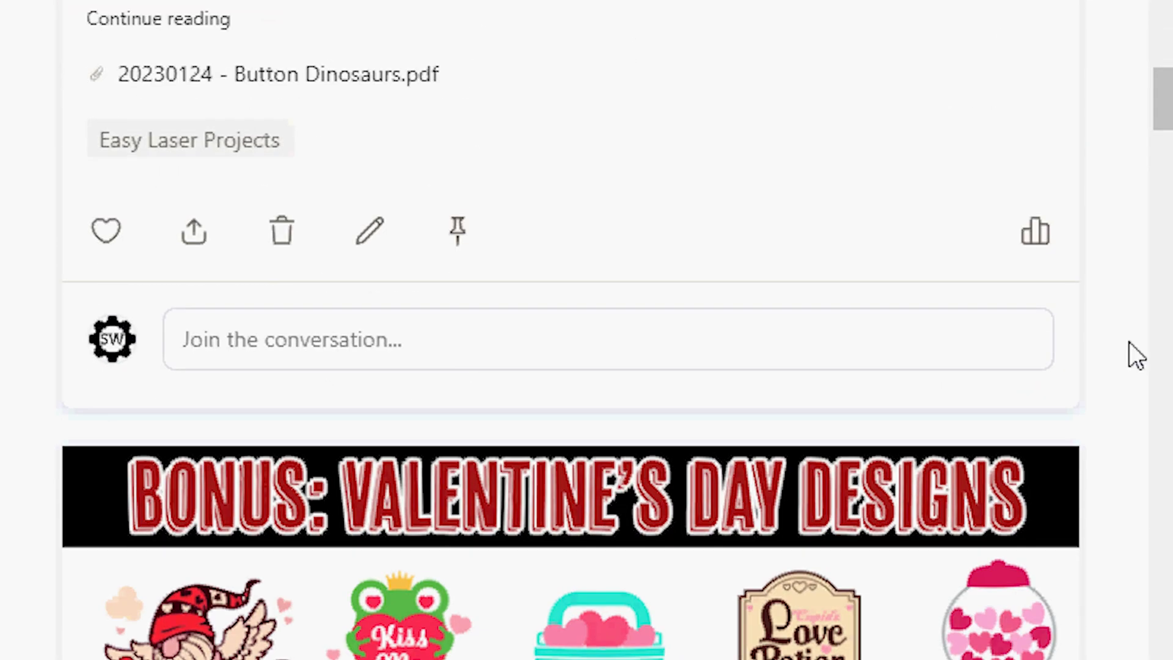
pyautogui.scroll(-3)
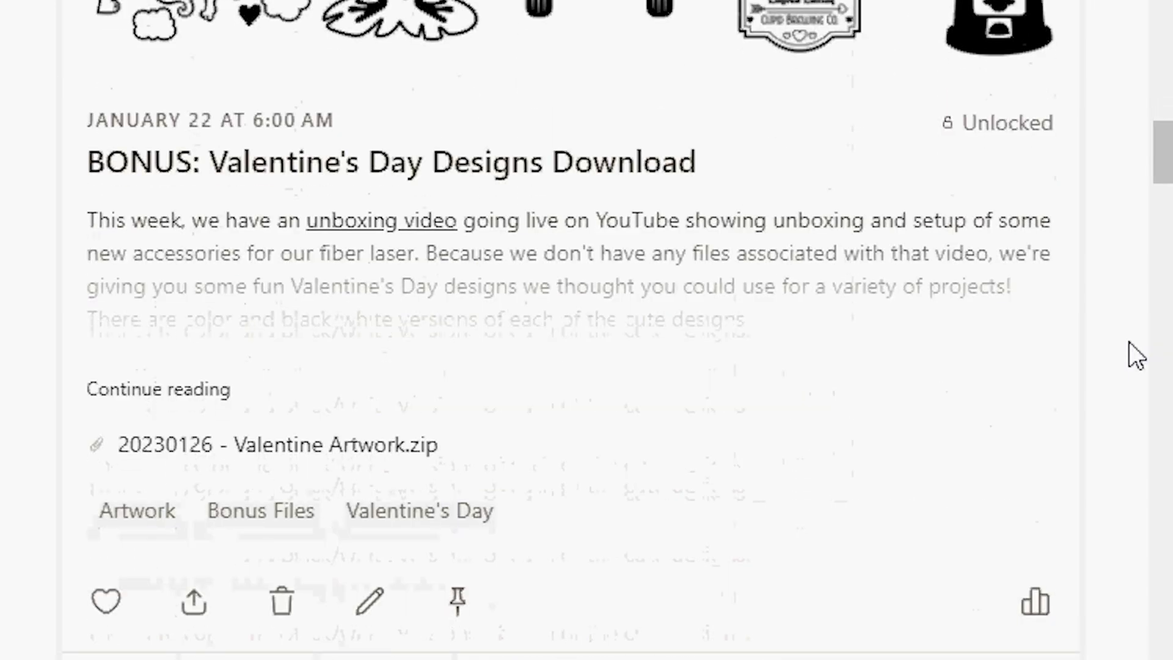
pyautogui.scroll(-3)
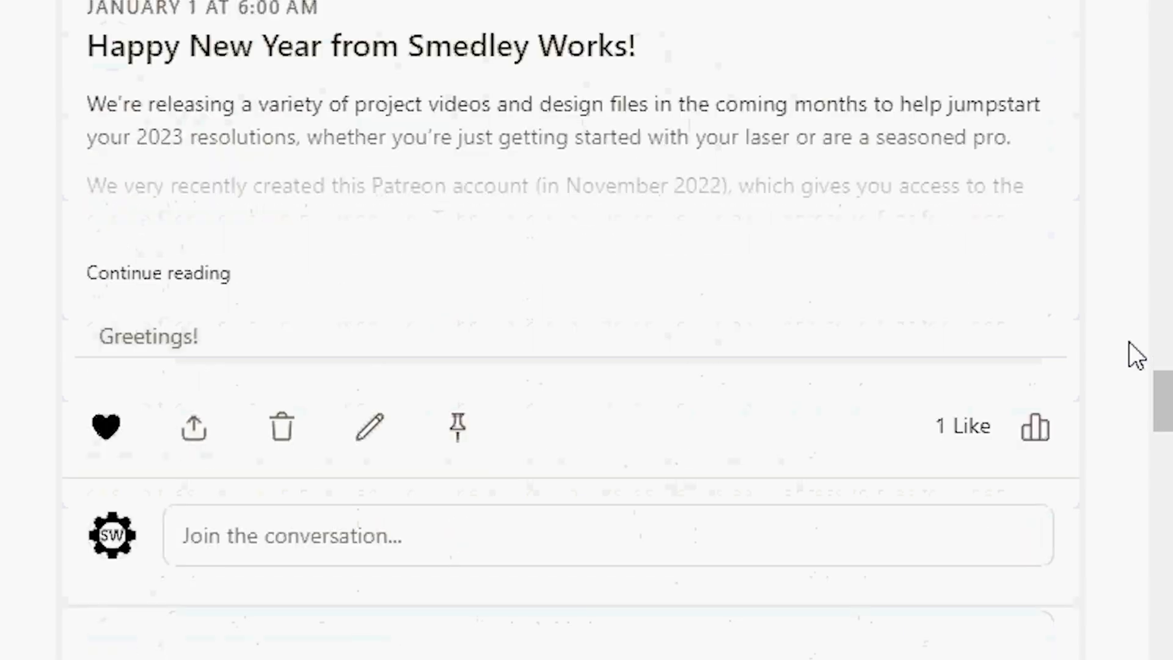
pyautogui.scroll(-3)
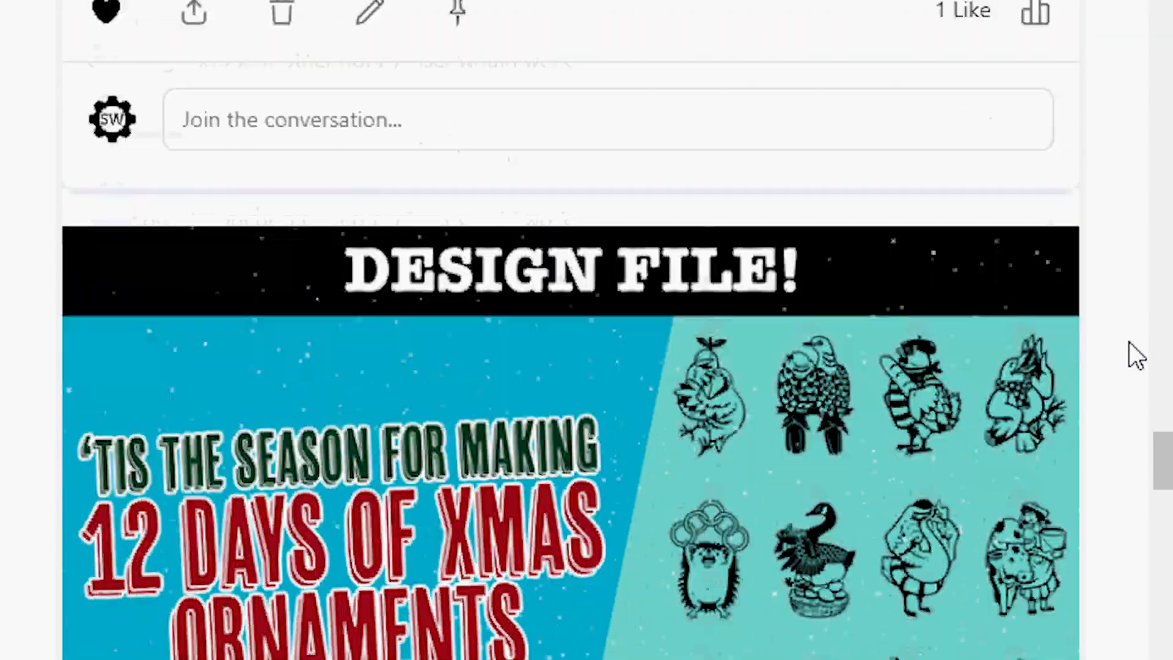